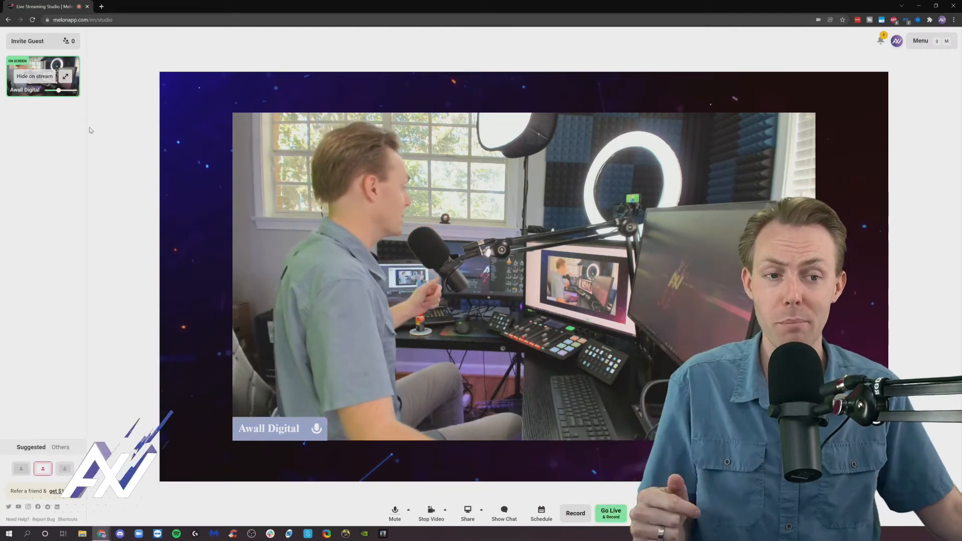
{"action": "mouse_move", "coordinate": [835, 71]}
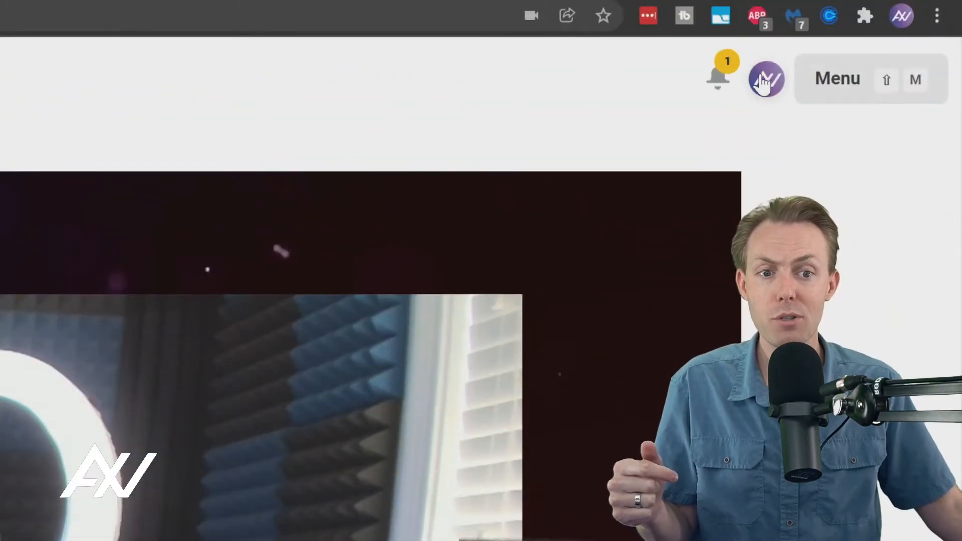
Open the account settings from the profile avatar menu.
{"action": "left_click", "coordinate": [766, 79]}
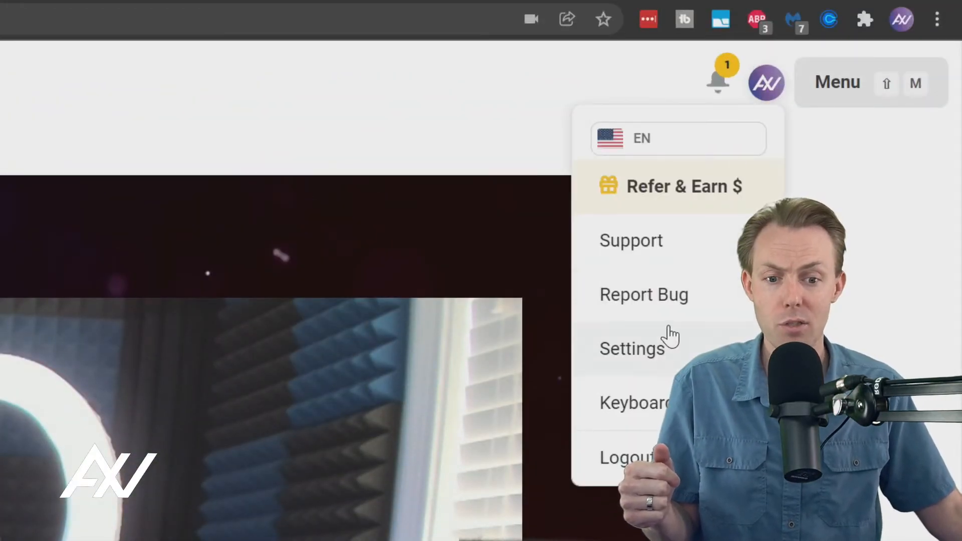
{"action": "left_click", "coordinate": [632, 348]}
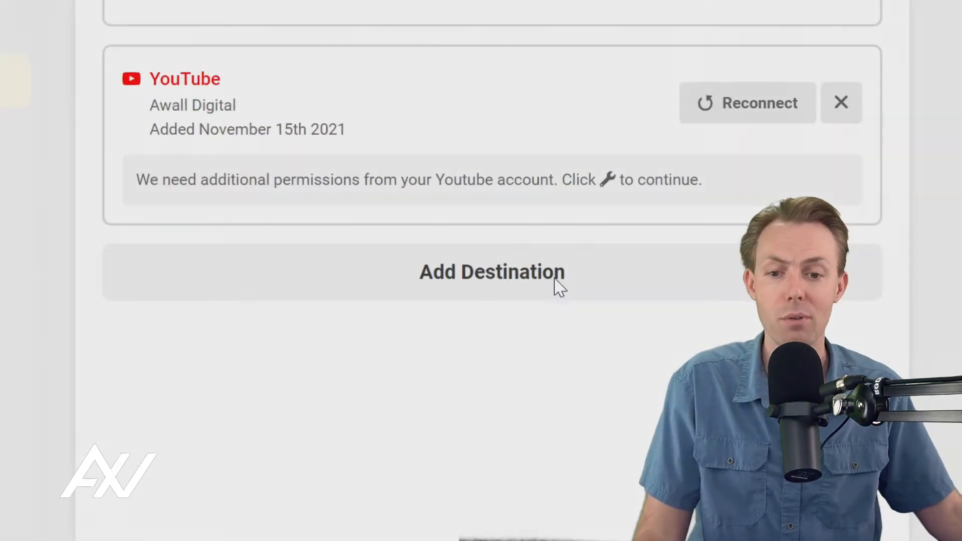
Start adding a destination to show the YouTube, Facebook, LinkedIn, Twitch and Twitter options.
{"action": "left_click", "coordinate": [491, 272]}
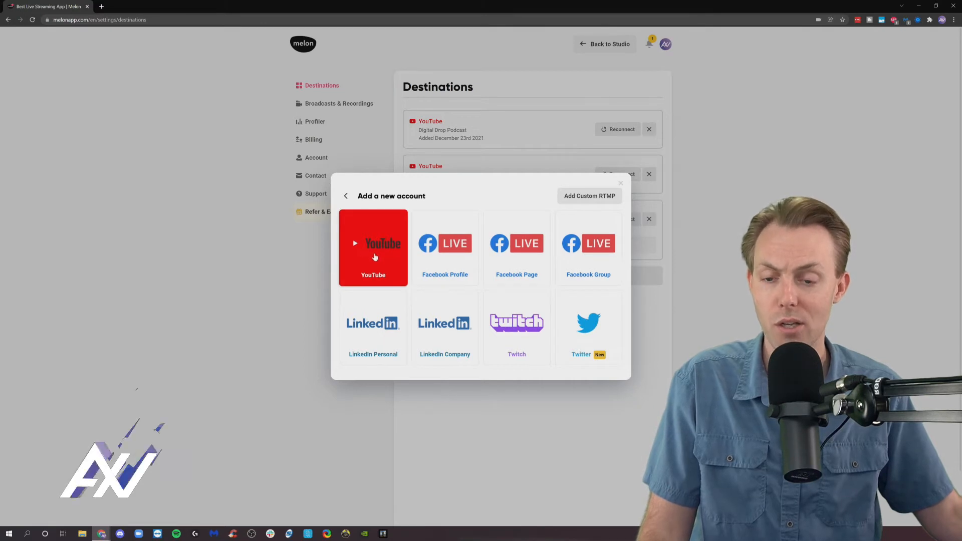
Add YouTube and allow Google access, authorizing the Awall Podcast channel.
{"action": "left_click", "coordinate": [374, 248]}
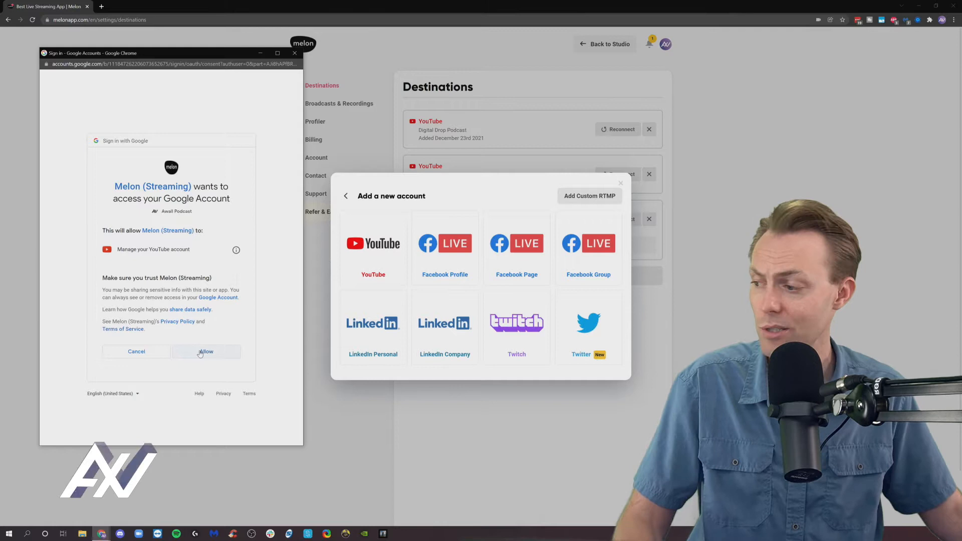
{"action": "left_click", "coordinate": [206, 352]}
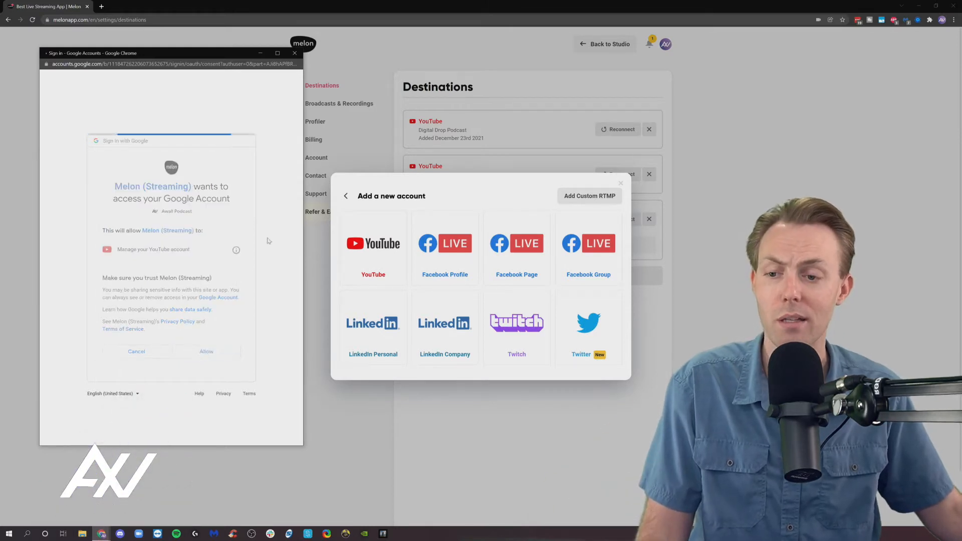
{"action": "left_click", "coordinate": [206, 352]}
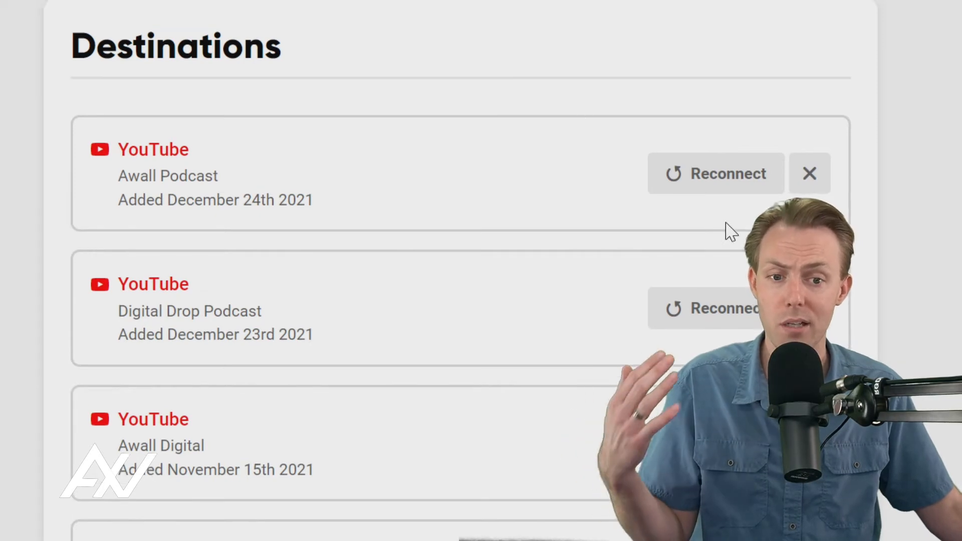
{"action": "mouse_move", "coordinate": [712, 192]}
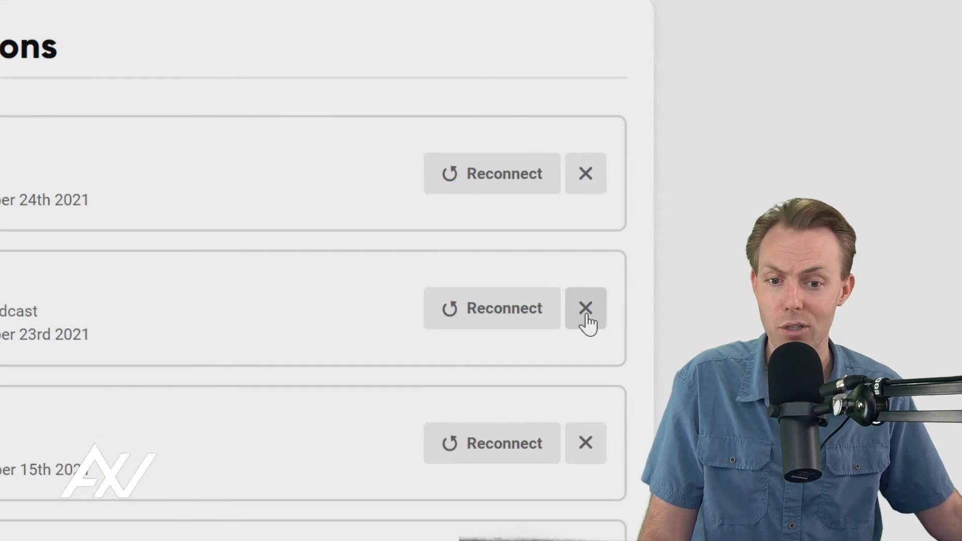
Remove the Digital Drop Podcast YouTube destination and confirm the removal.
{"action": "left_click", "coordinate": [586, 308]}
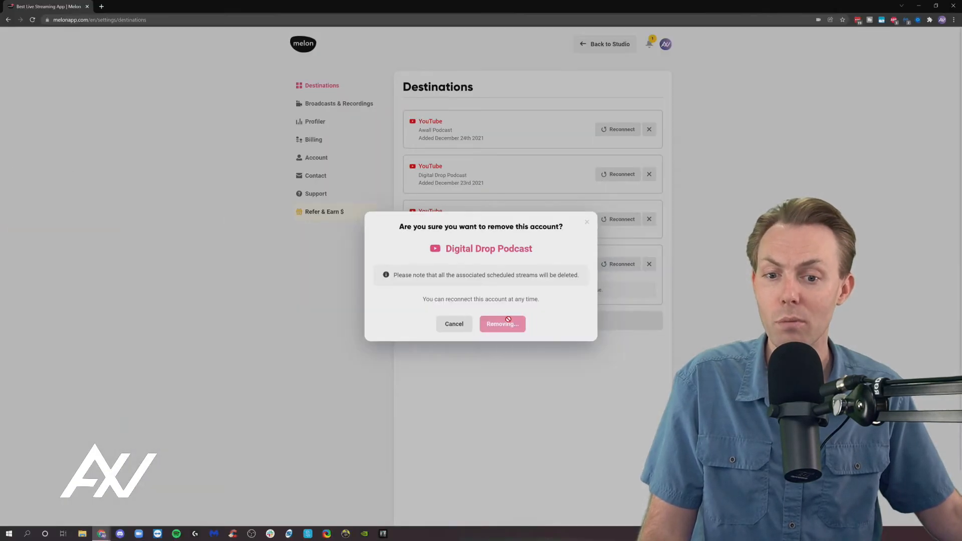
{"action": "left_click", "coordinate": [502, 323]}
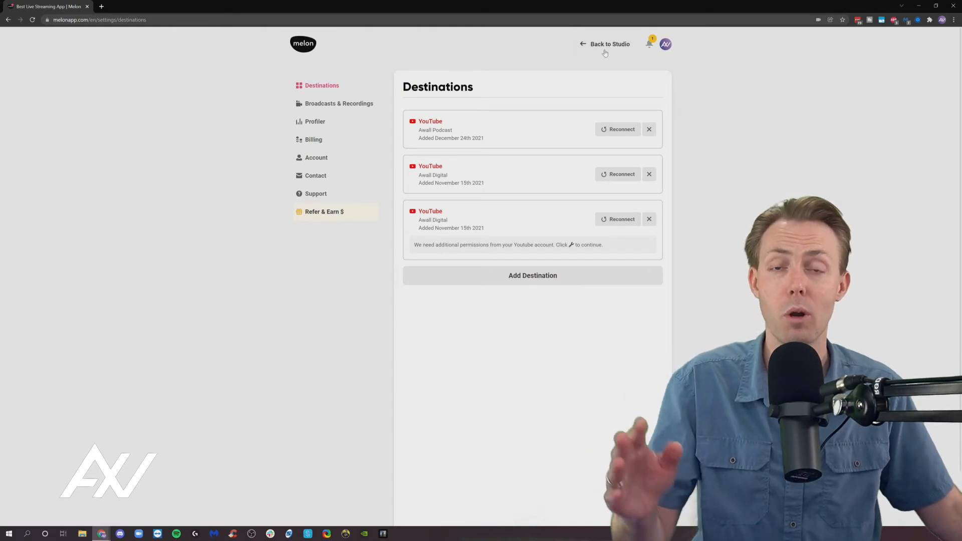
Go back to the studio and open the Go Live & Record destination chooser.
{"action": "left_click", "coordinate": [606, 44]}
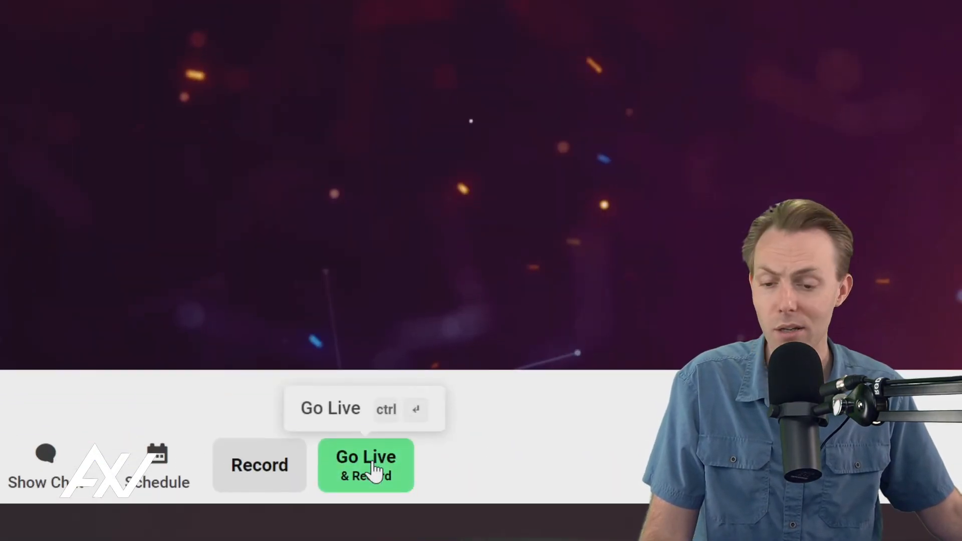
{"action": "left_click", "coordinate": [366, 465]}
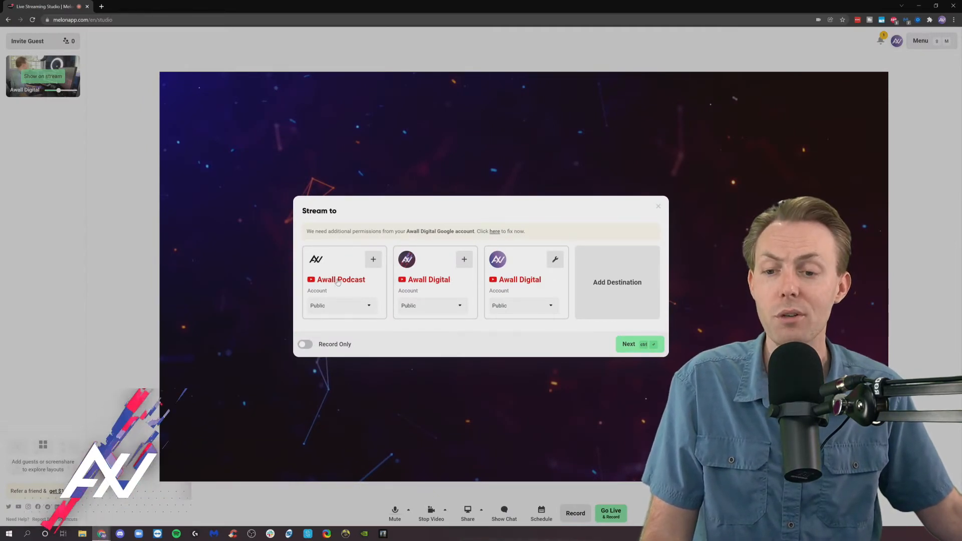
Select Awall Podcast as the destination and open its Public/Private/Unlisted visibility menu.
{"action": "left_click", "coordinate": [340, 276]}
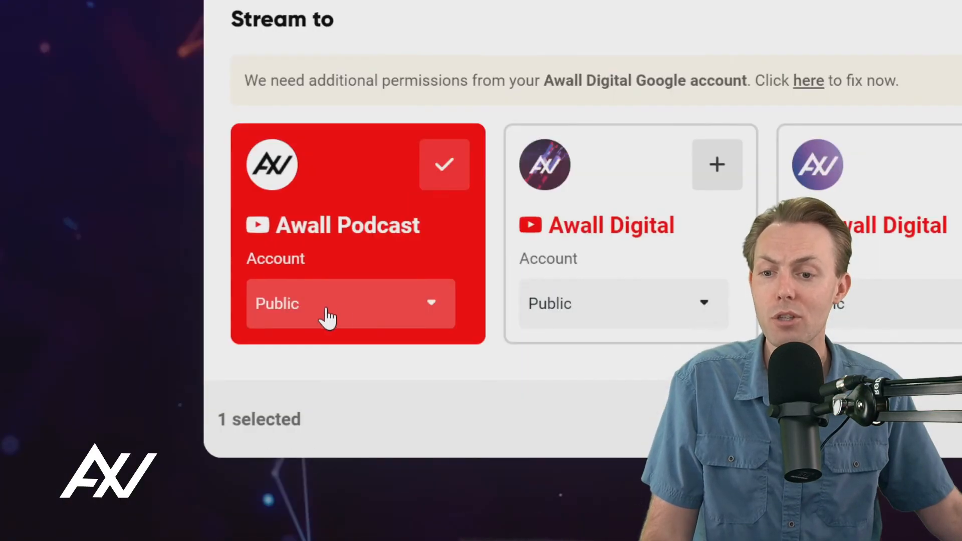
{"action": "left_click", "coordinate": [350, 304]}
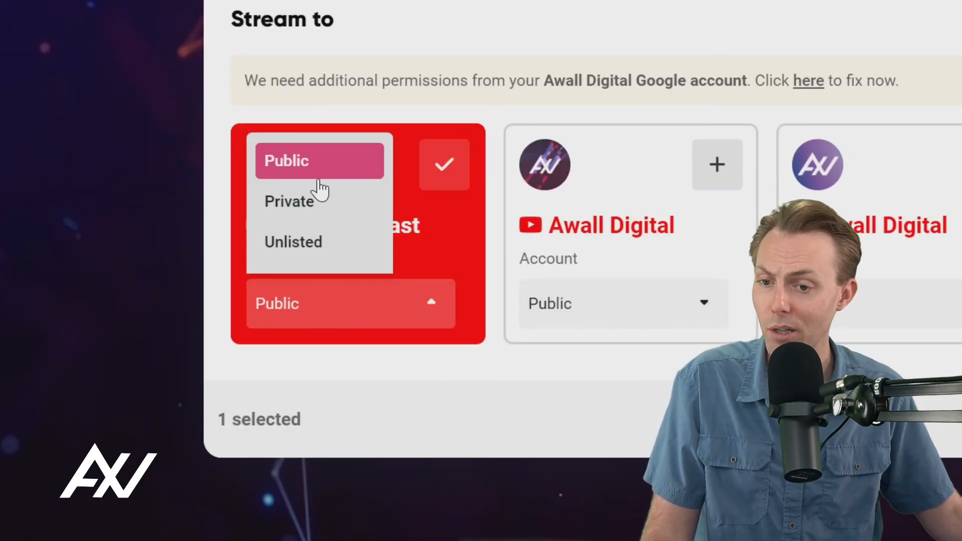
{"action": "mouse_move", "coordinate": [324, 244]}
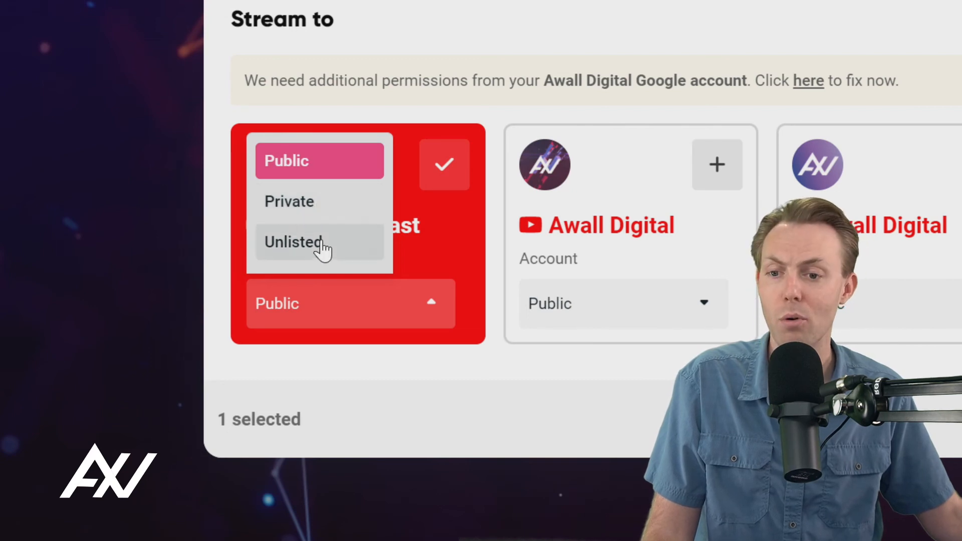